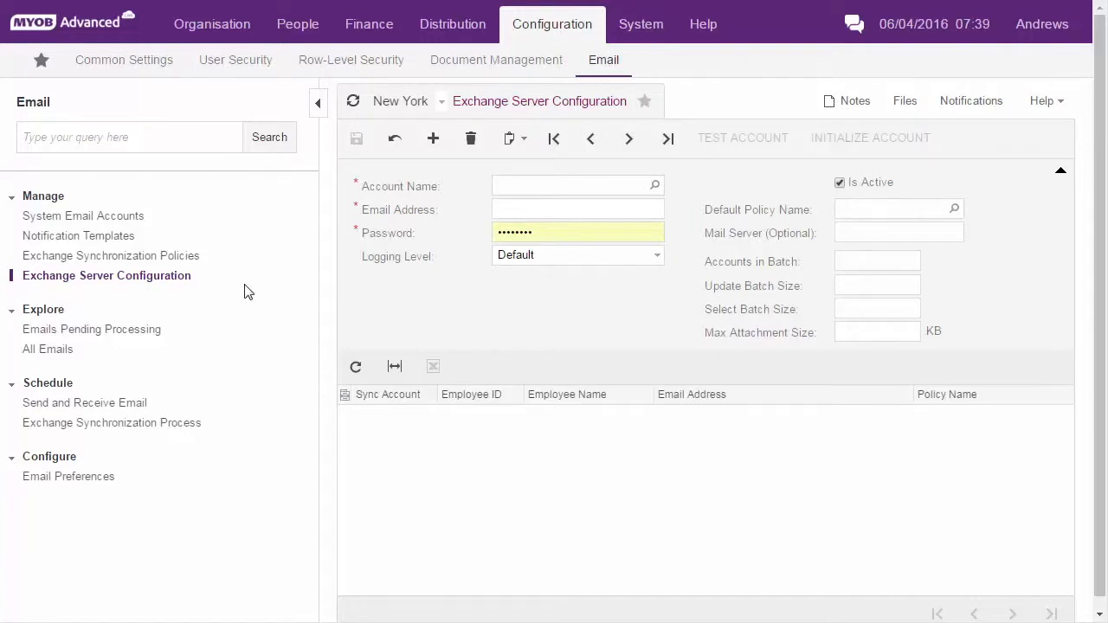
{"action": "mouse_move", "coordinate": [133, 291]}
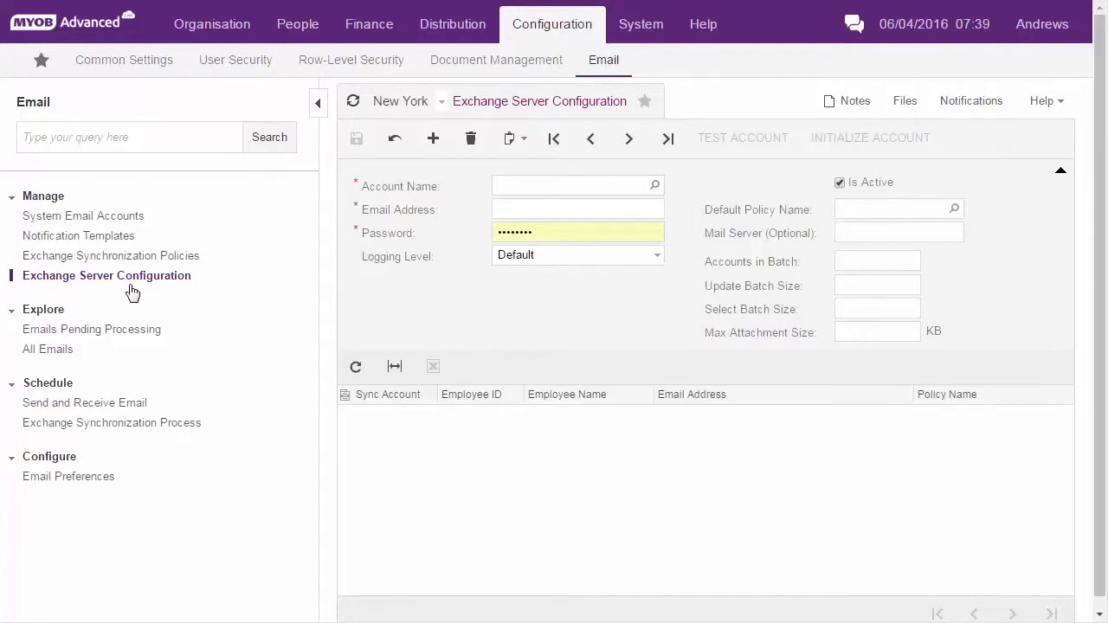
{"action": "mouse_move", "coordinate": [135, 297]}
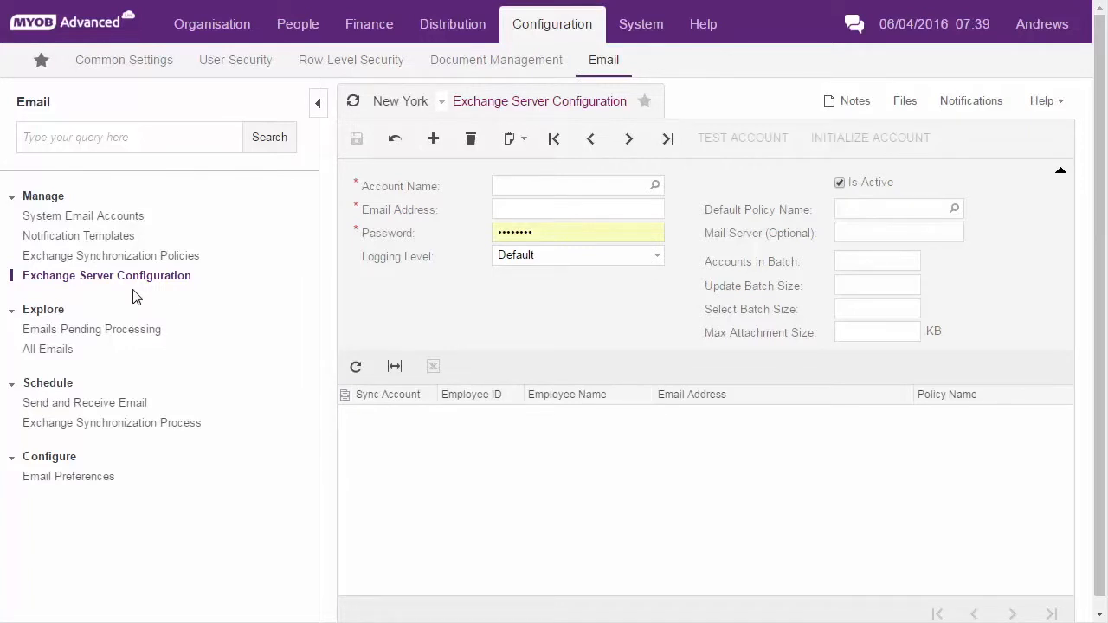
Bring up the Exchange Synchronization Policies list from the Email workspace menu.
{"action": "left_click", "coordinate": [110, 256]}
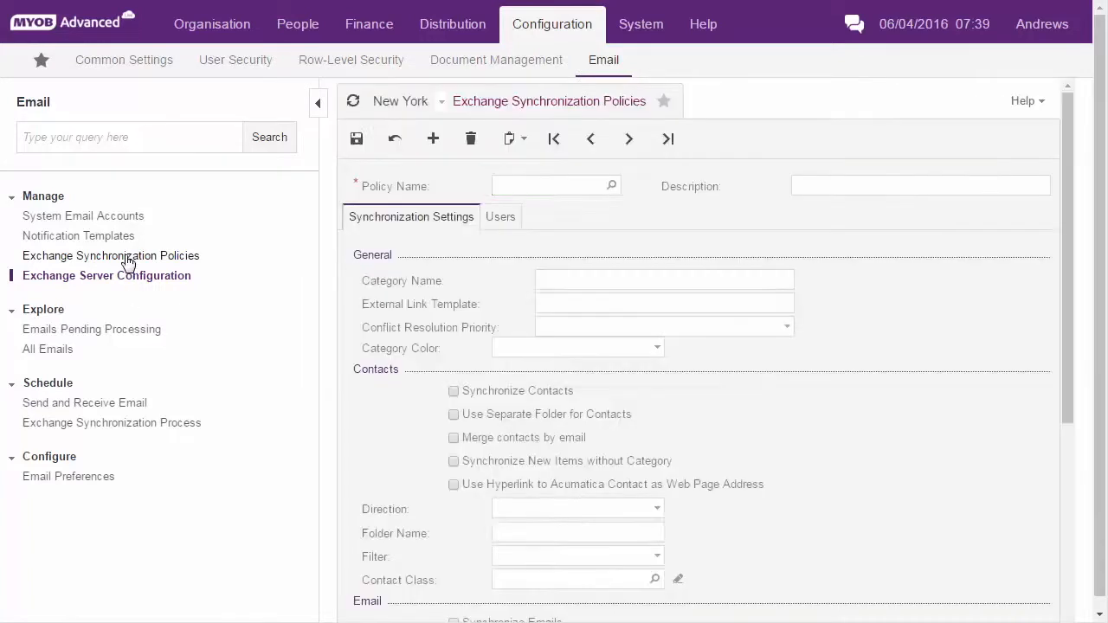
{"action": "left_click", "coordinate": [111, 256]}
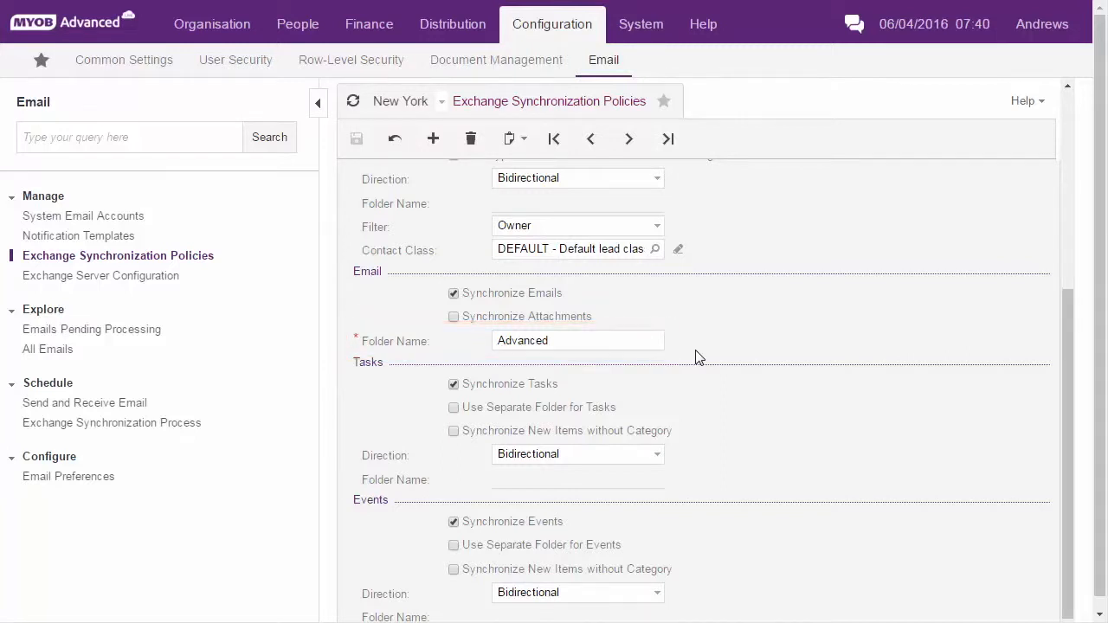
{"action": "mouse_move", "coordinate": [78, 433]}
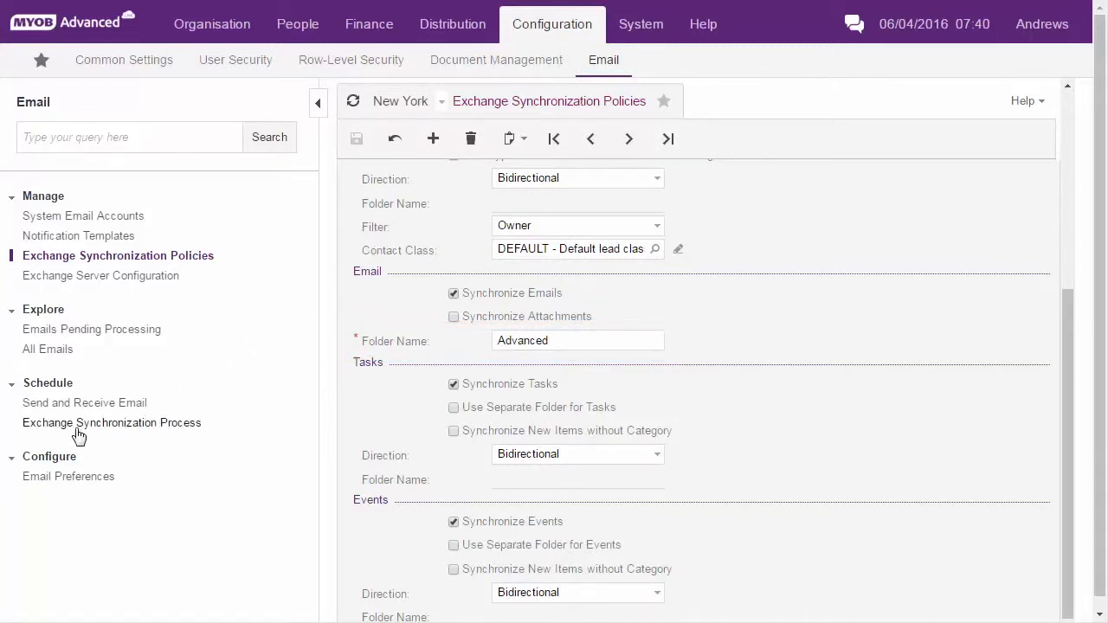
Show the Exchange Synchronization Process list with the two RapidByte mailboxes on DEFAULT.
{"action": "left_click", "coordinate": [111, 423]}
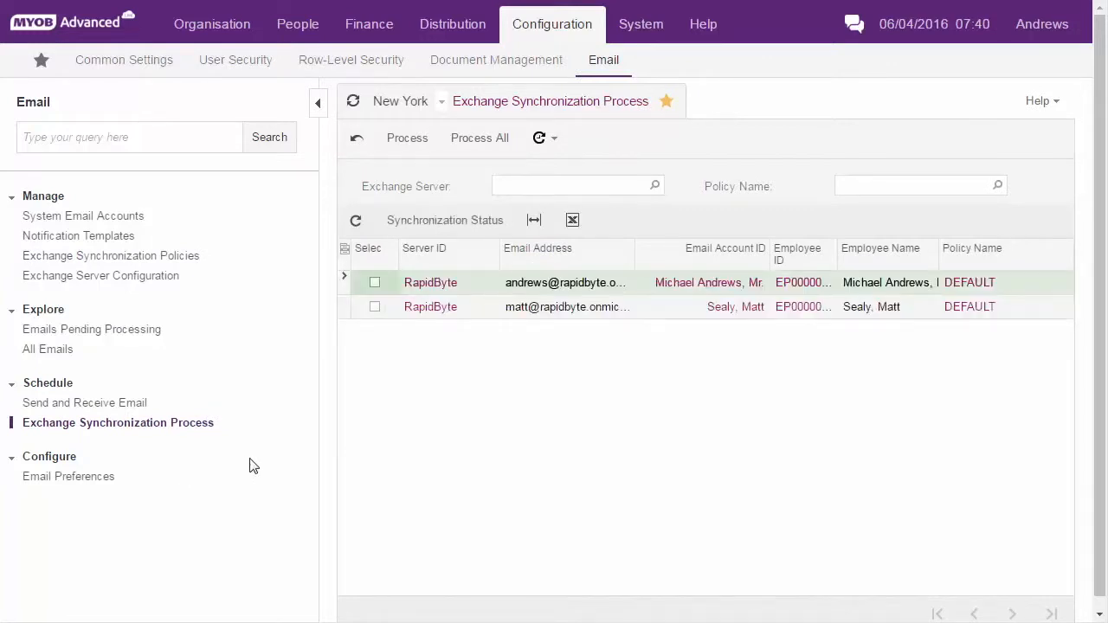
{"action": "mouse_move", "coordinate": [403, 161]}
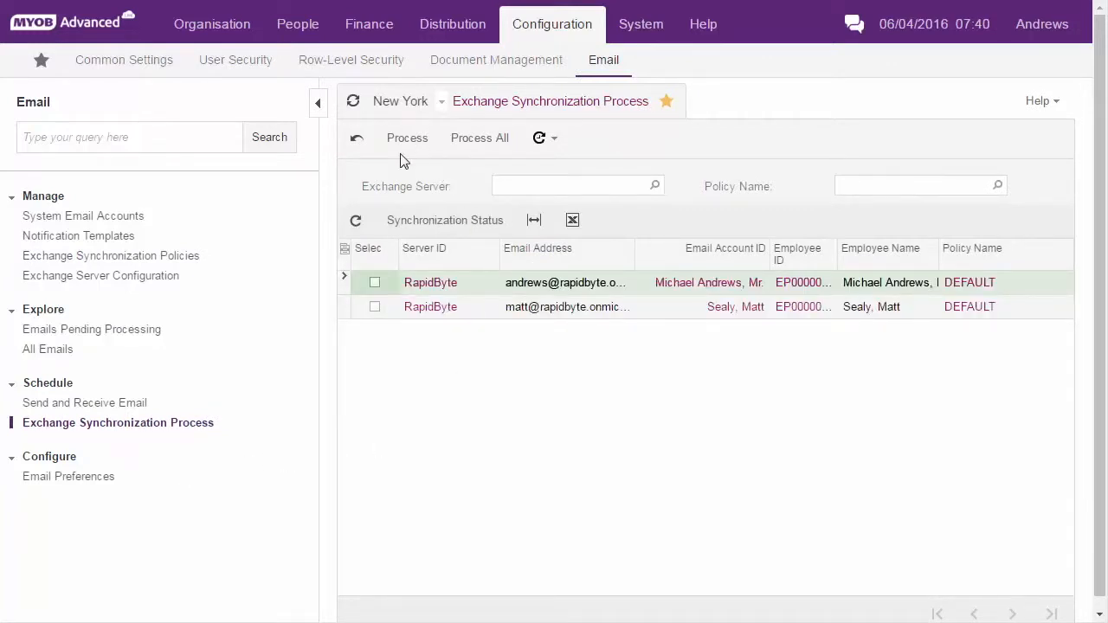
{"action": "left_click", "coordinate": [555, 138]}
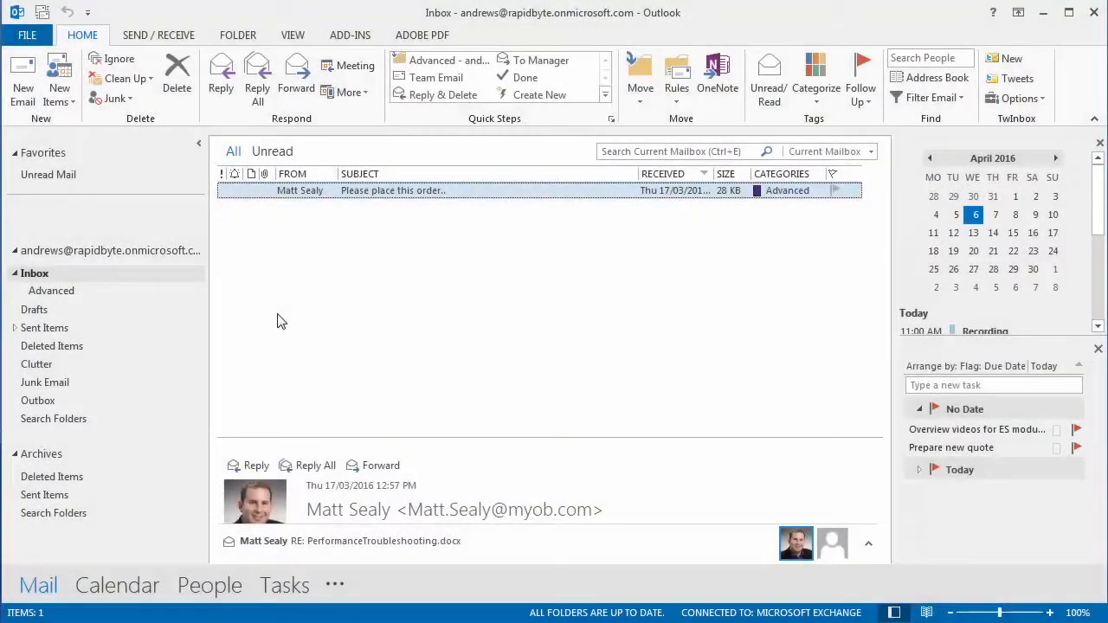
{"action": "mouse_move", "coordinate": [308, 282]}
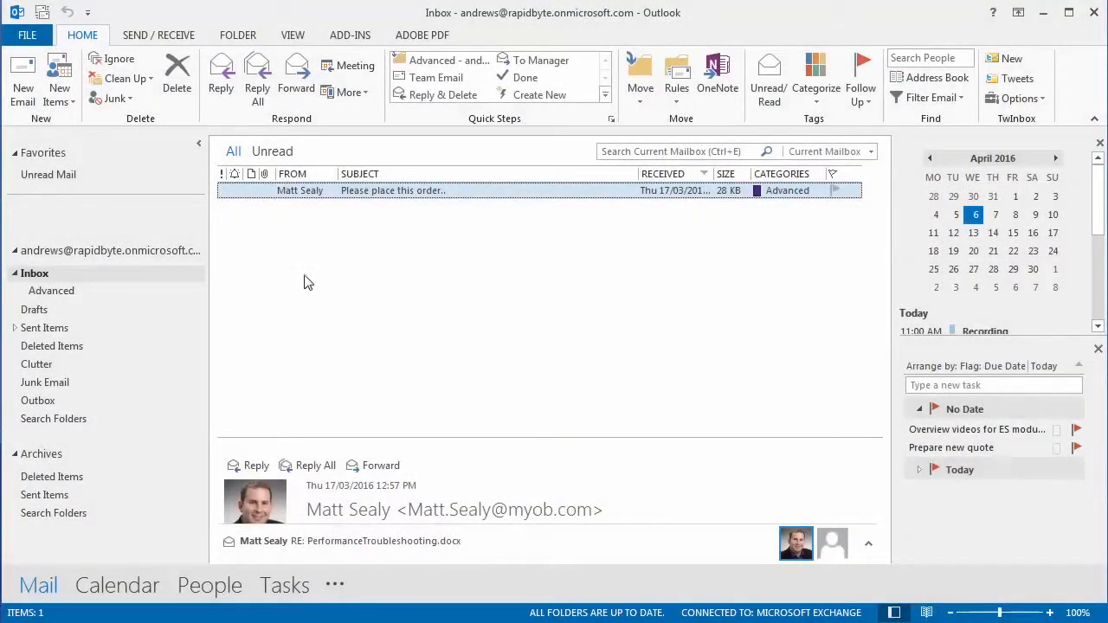
View the synced email in Outlook's Advanced folder, then the Advanced-categorised task list.
{"action": "left_click", "coordinate": [51, 291]}
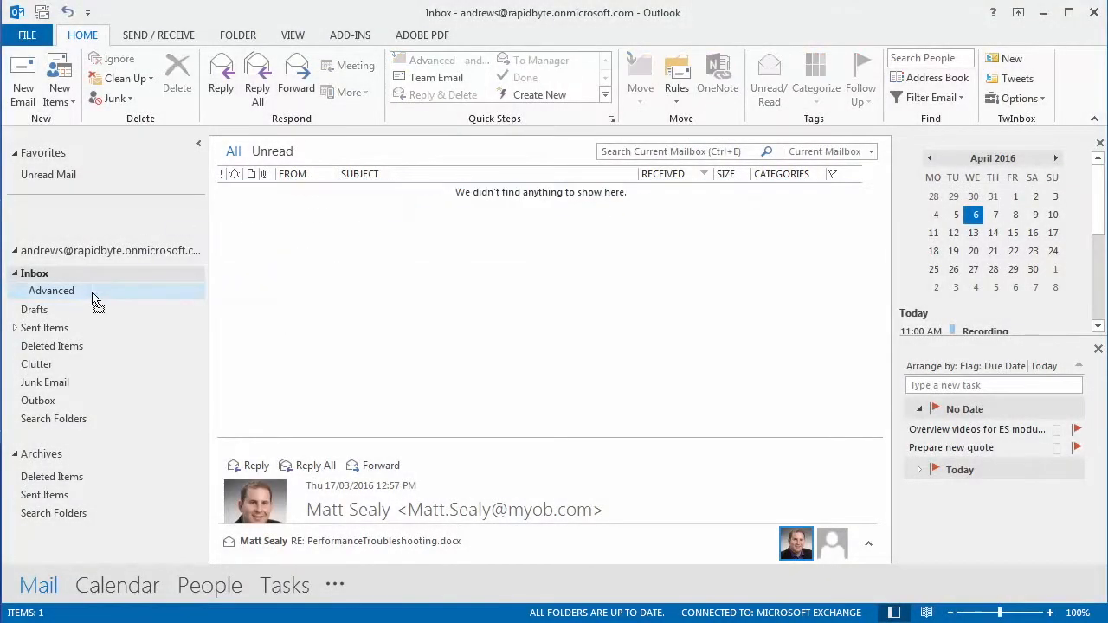
{"action": "left_click", "coordinate": [50, 290]}
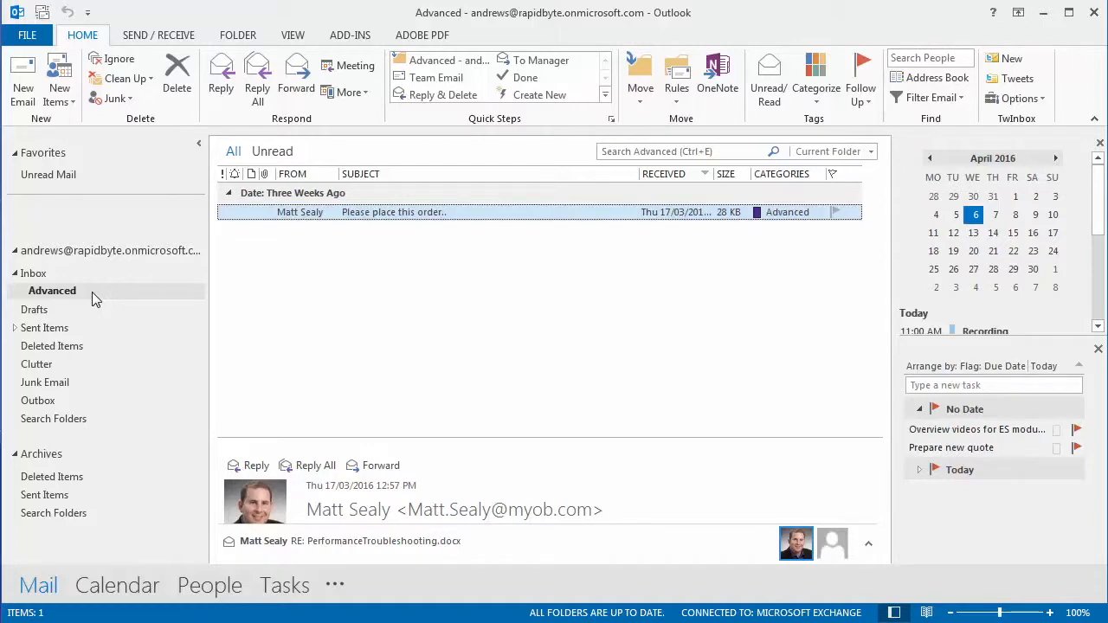
{"action": "left_click", "coordinate": [284, 585]}
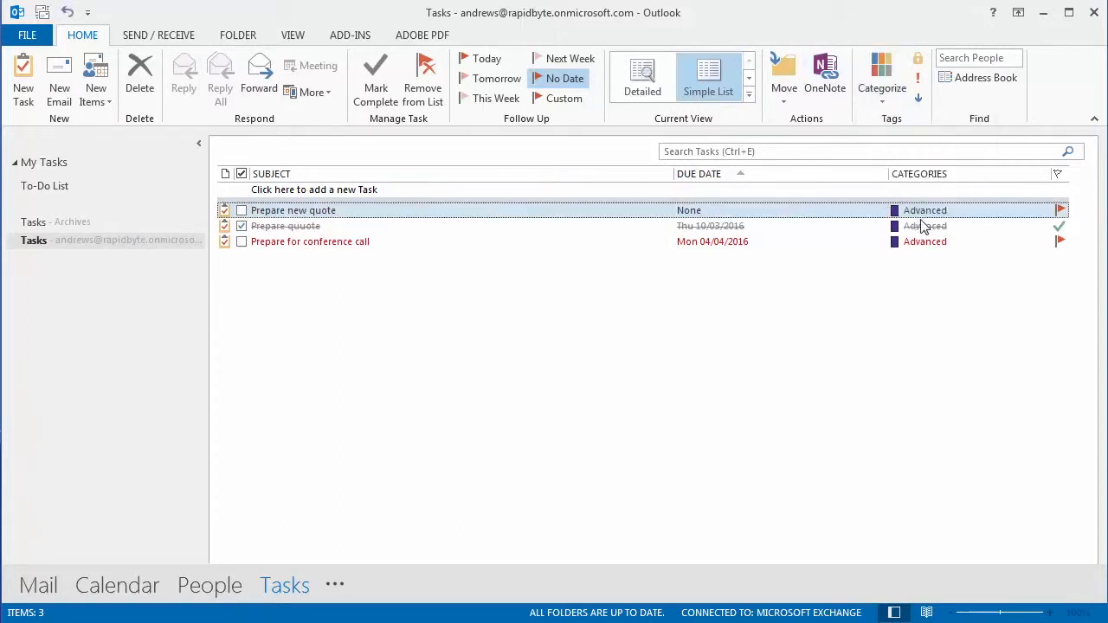
{"action": "mouse_move", "coordinate": [924, 225]}
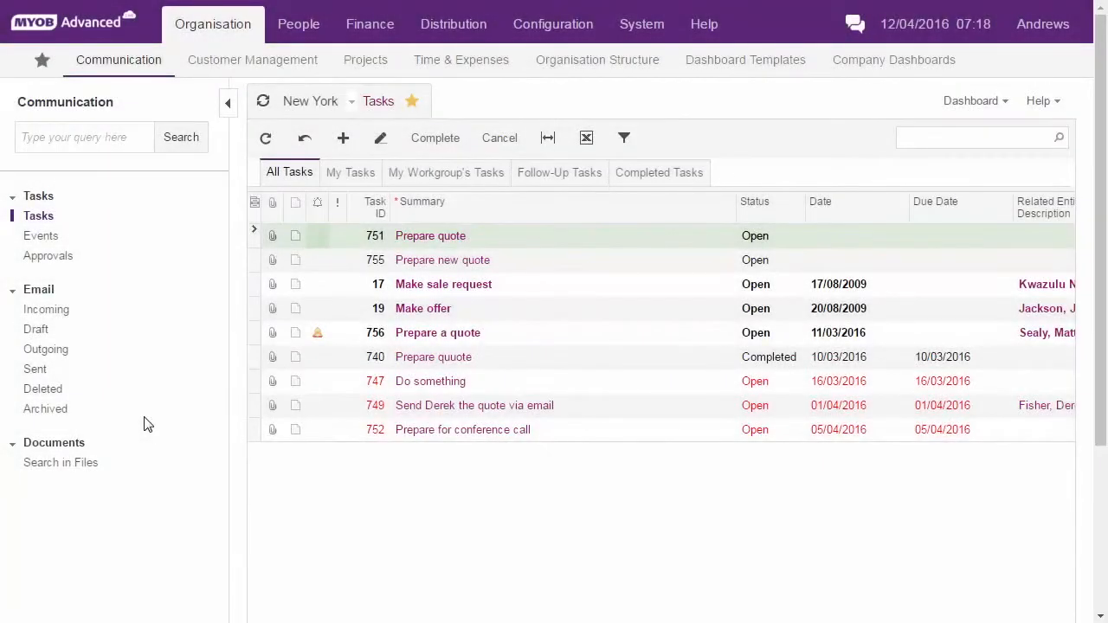
{"action": "mouse_move", "coordinate": [239, 80]}
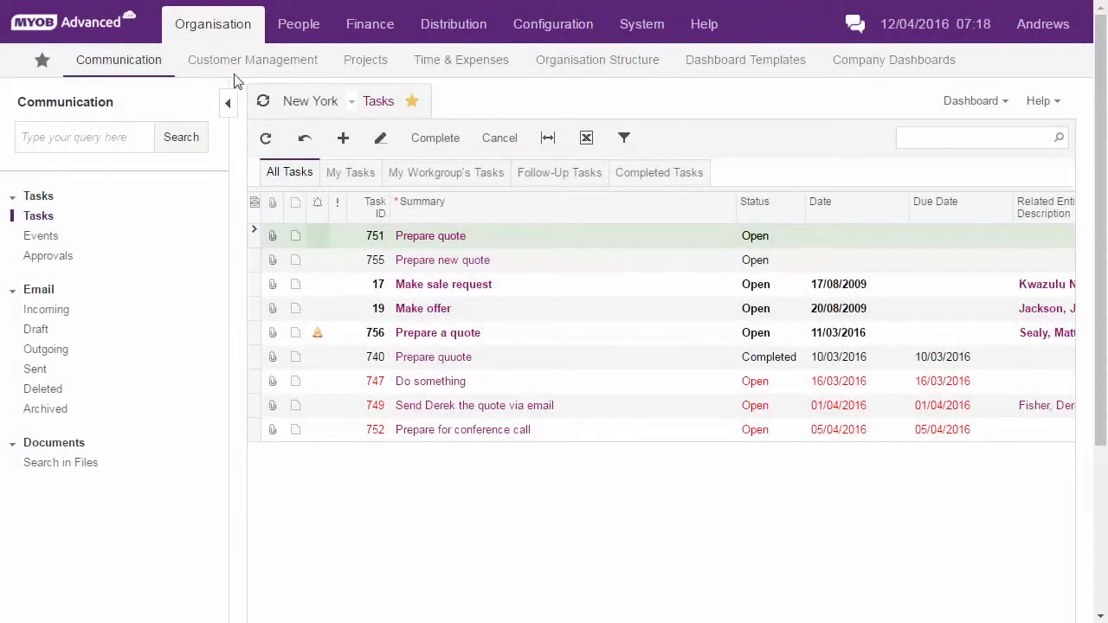
Go to Customer Management contacts and open the MYOB Product Master contact record.
{"action": "left_click", "coordinate": [253, 58]}
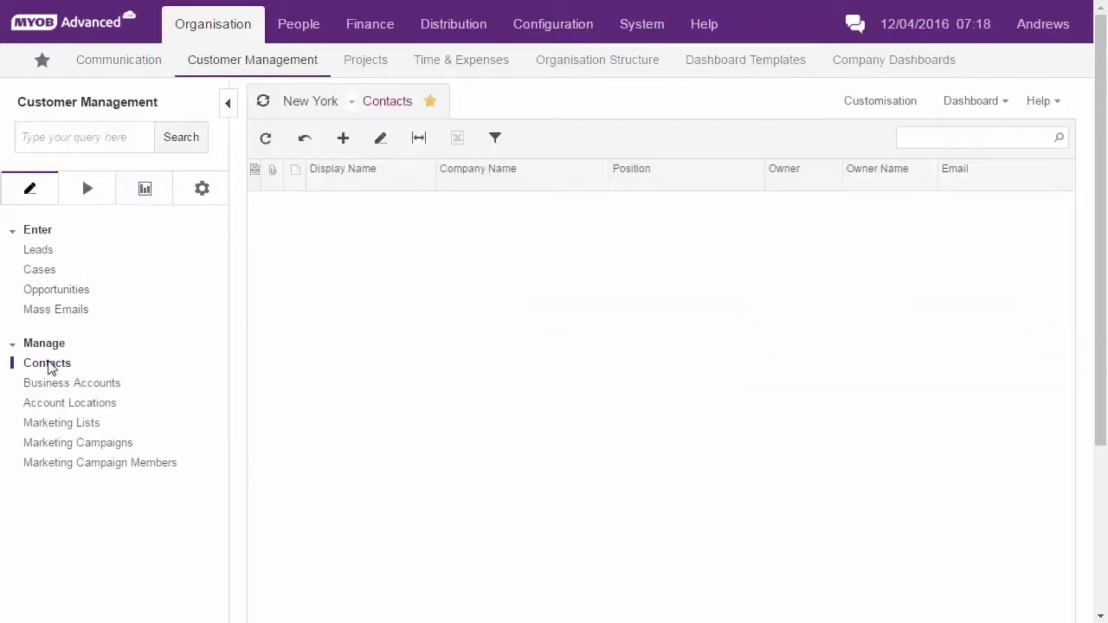
{"action": "left_click", "coordinate": [47, 363]}
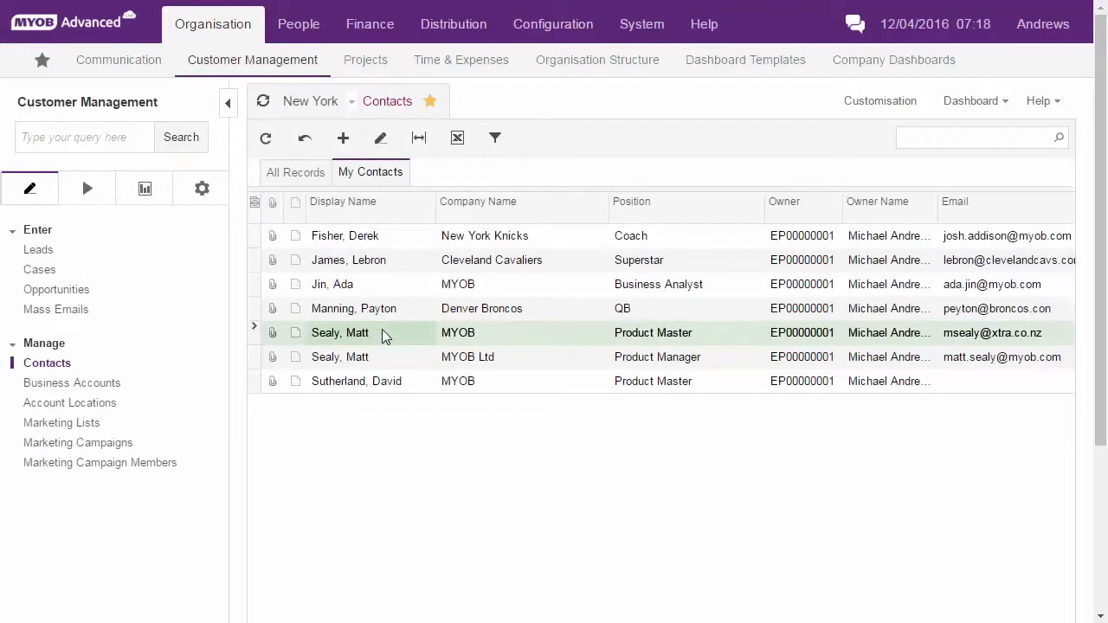
{"action": "double_click", "coordinate": [339, 332]}
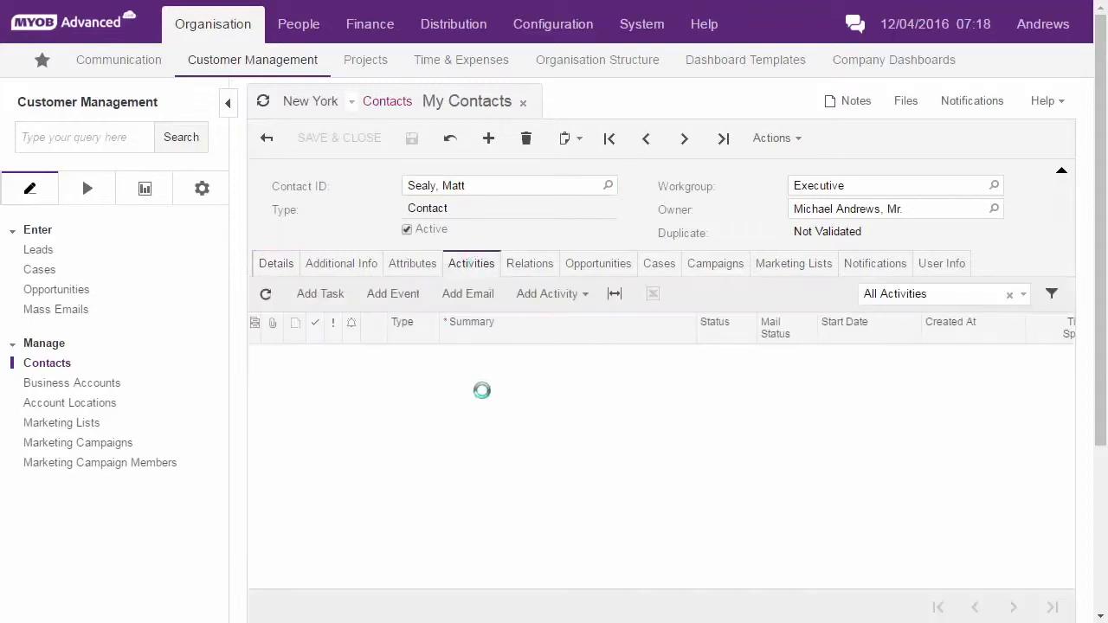